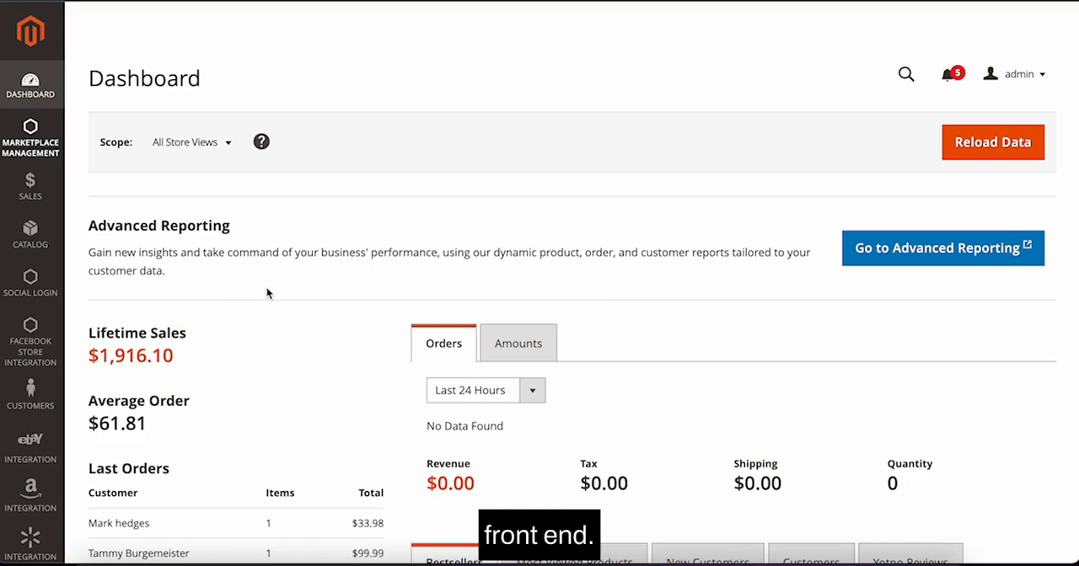
Navigate from the dashboard to System > Tools > Index Management
scroll(down, 3)
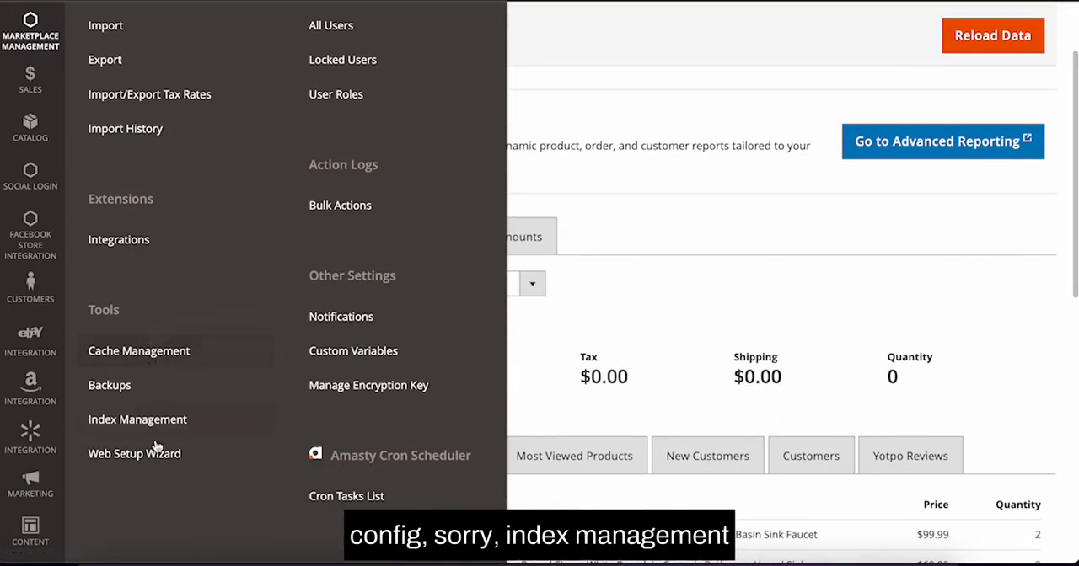
click(137, 419)
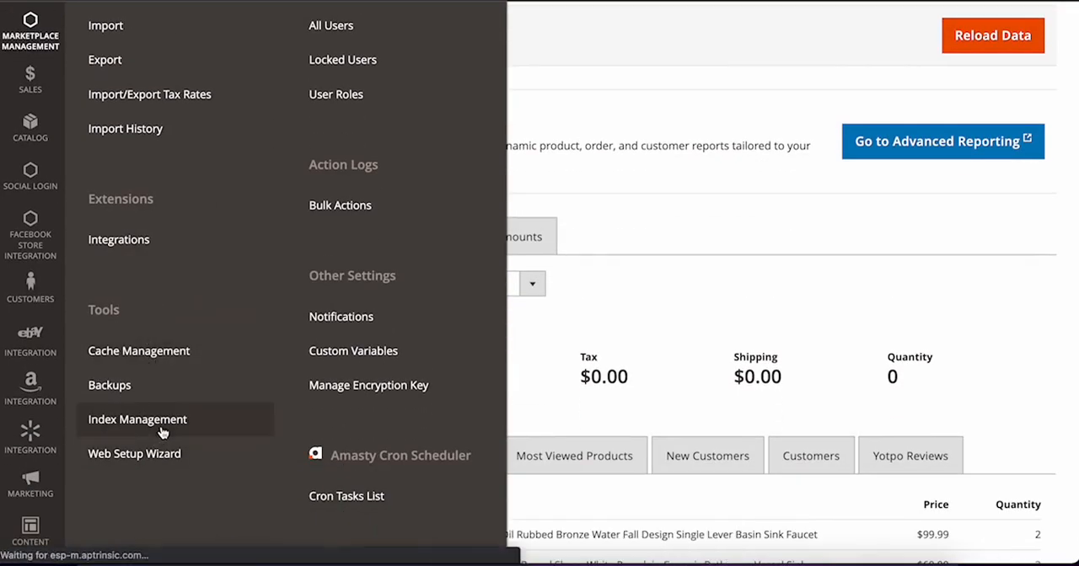
click(137, 419)
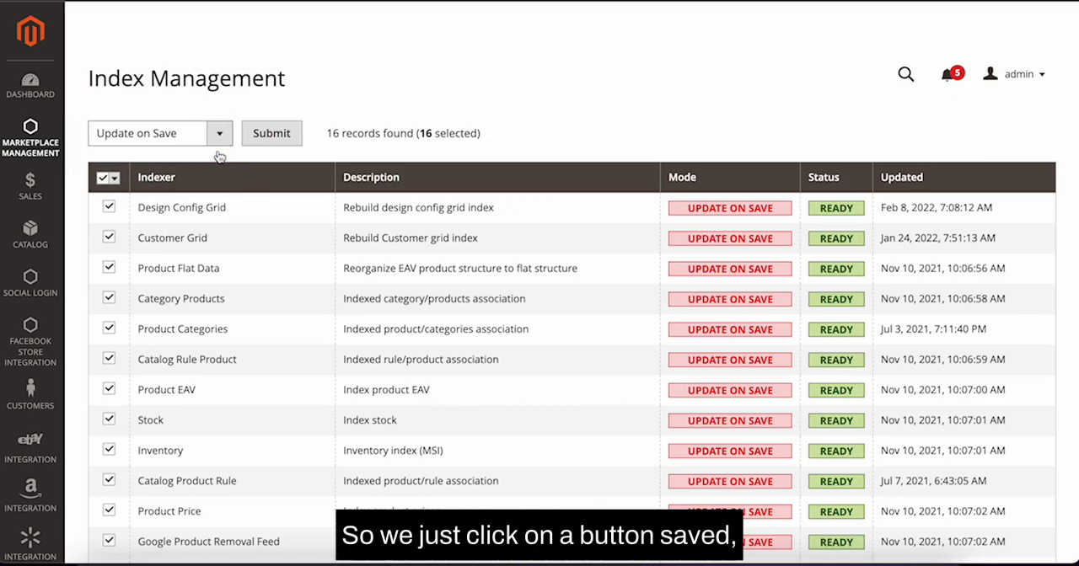
Choose Update on Save as the mode for all 16 selected indexers
click(270, 133)
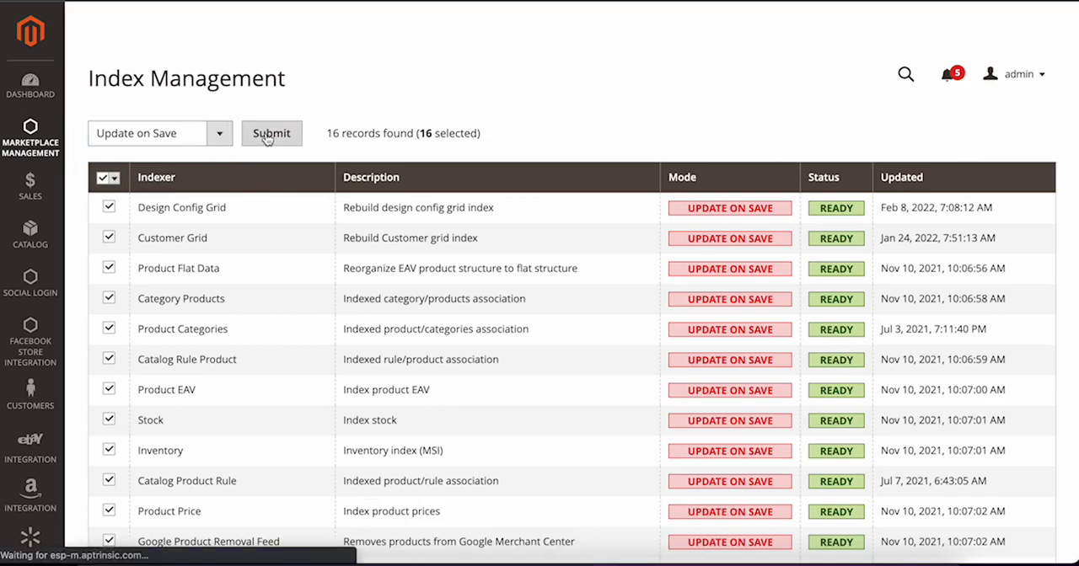
click(270, 134)
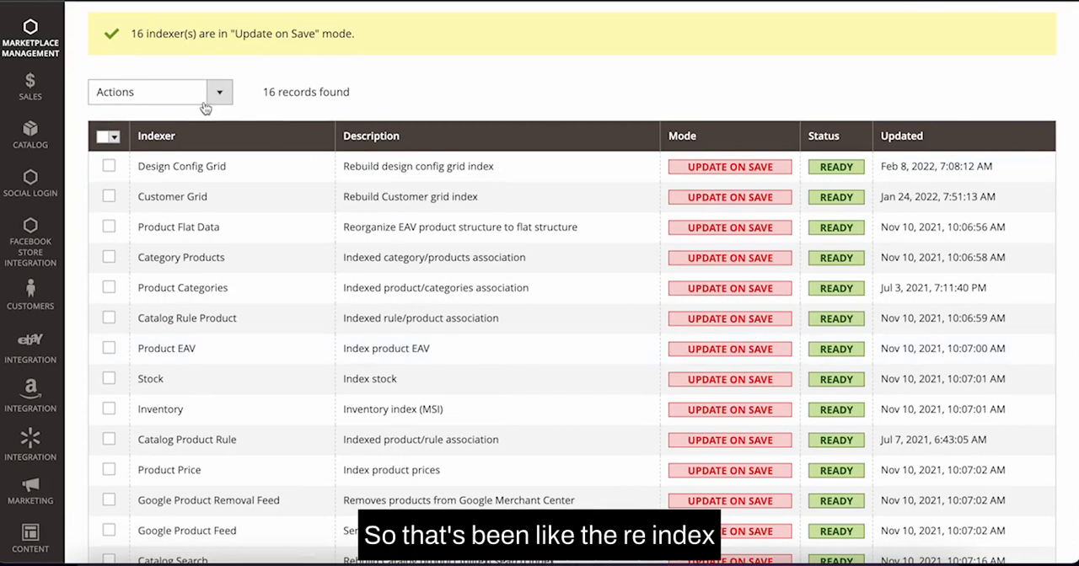
Reopen the Actions dropdown to view Update on Save and Update by Schedule options
click(161, 92)
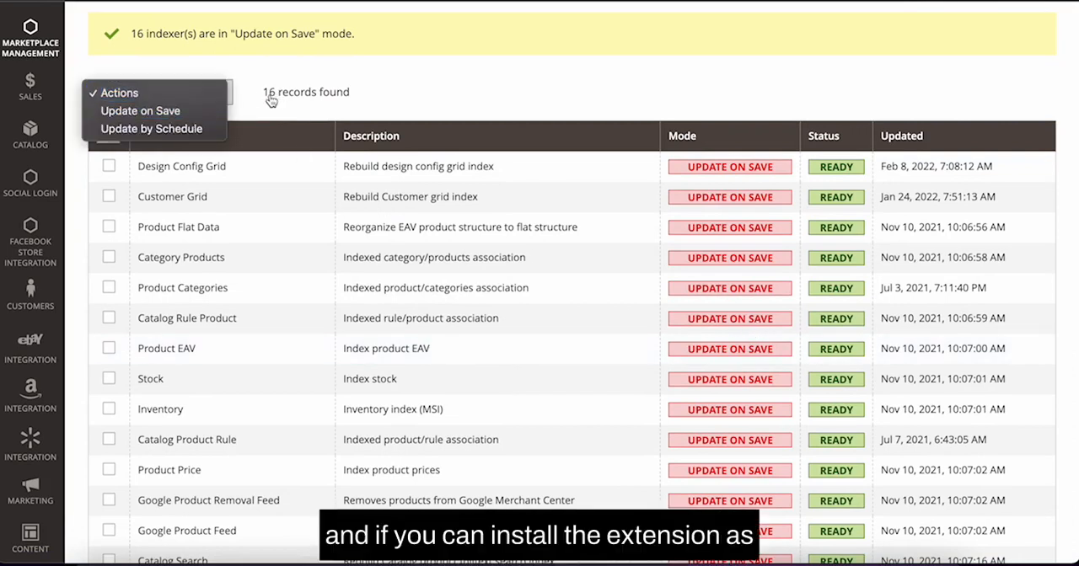
mouse_move(419, 83)
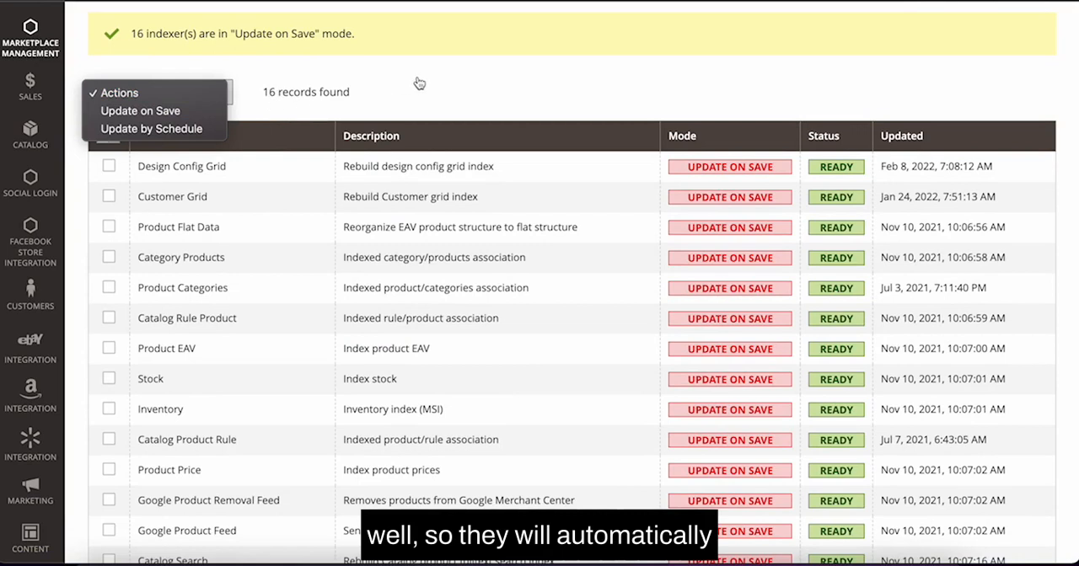